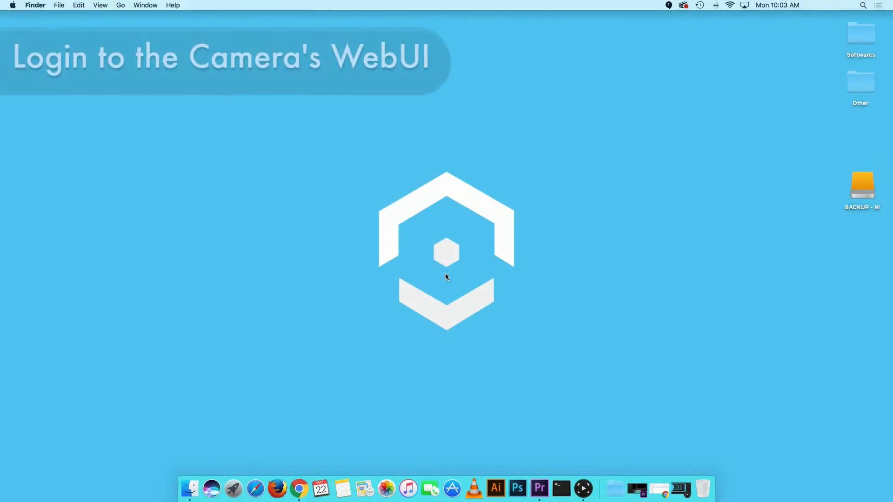
mouse_move(254, 487)
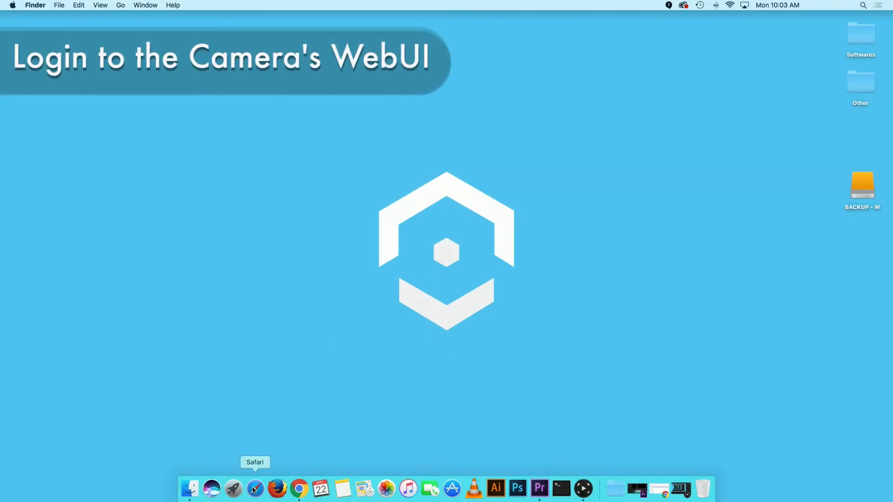
- Load the Amcrest camera login page at 10.0.7.208 in Safari
click(254, 488)
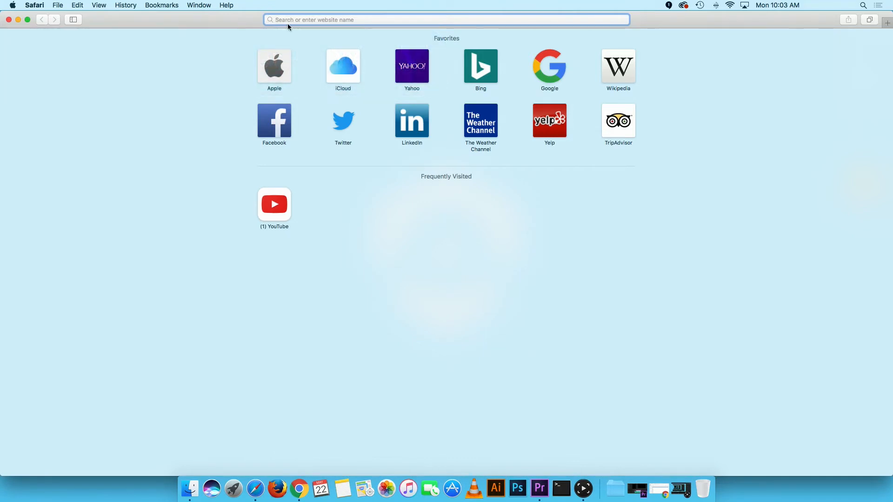
text(10.0.7.208)
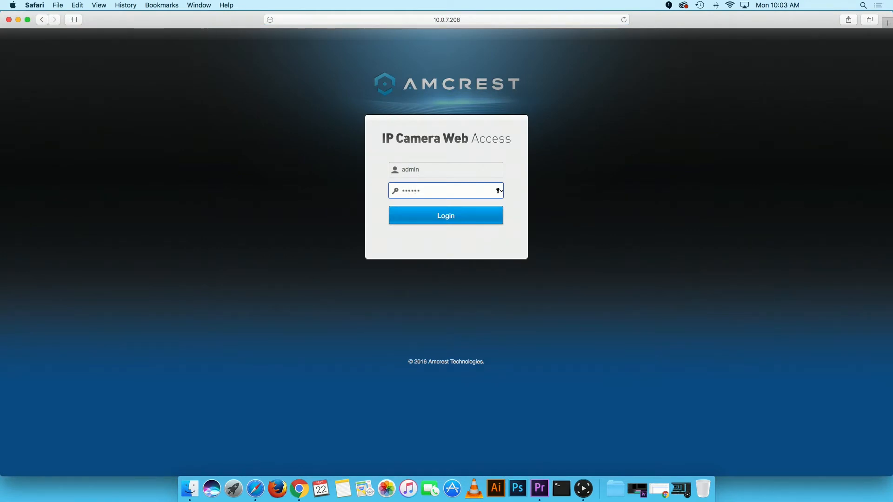
- Log in and show the PTZ control panel beside the live stream
click(445, 216)
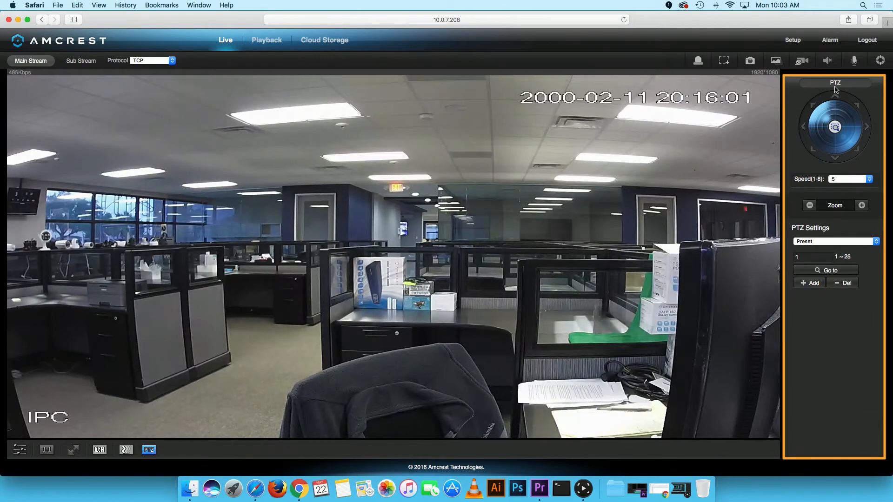
click(149, 450)
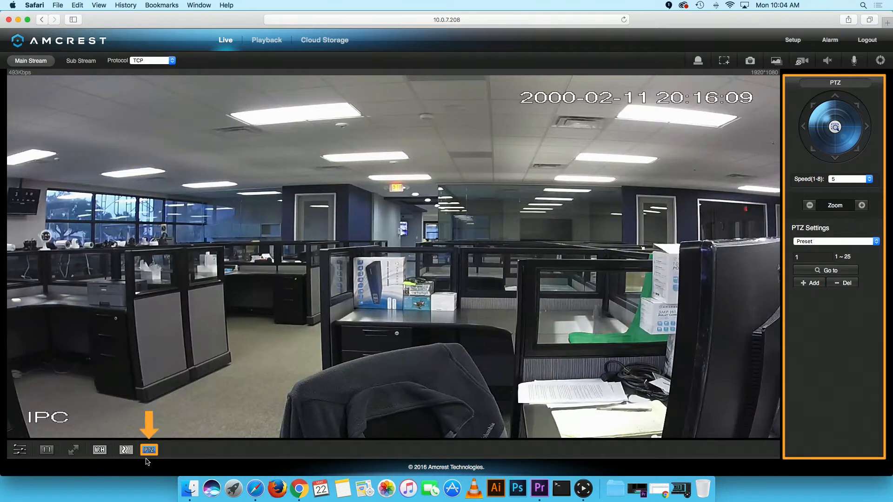
- Show the PTZ controls and save the aimed views as presets 2 and 4
click(149, 450)
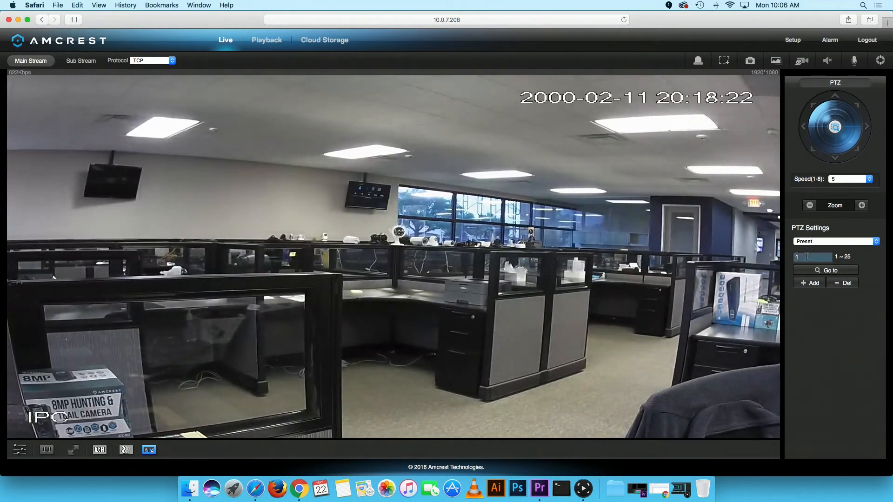
click(808, 283)
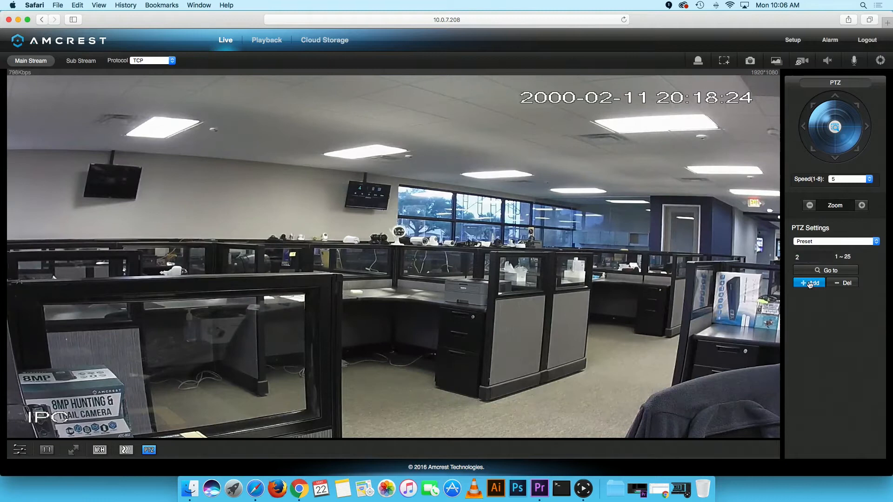
click(802, 127)
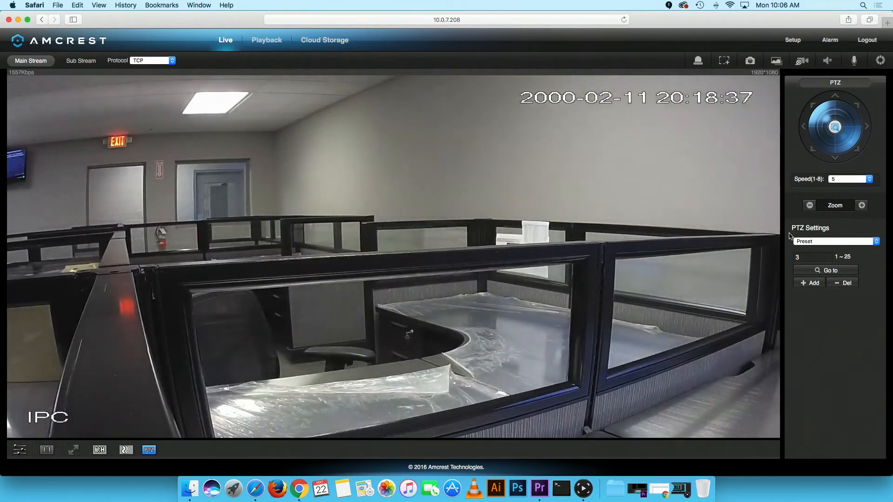
click(808, 283)
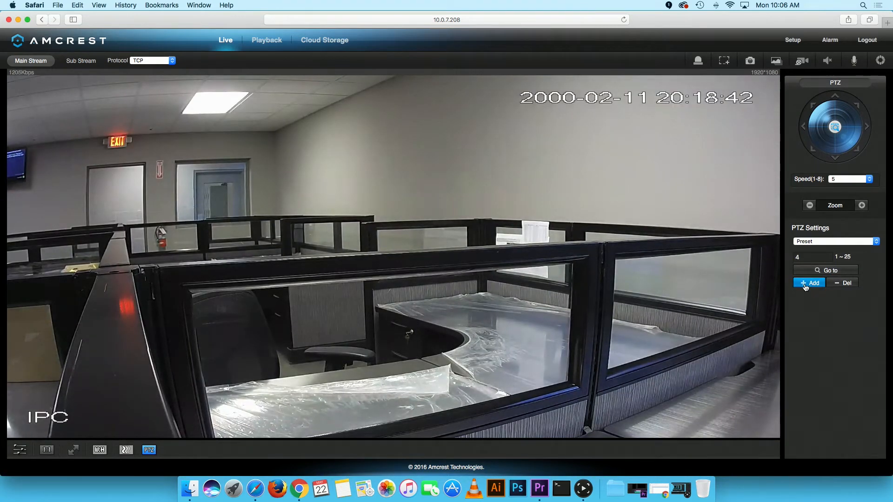
click(808, 283)
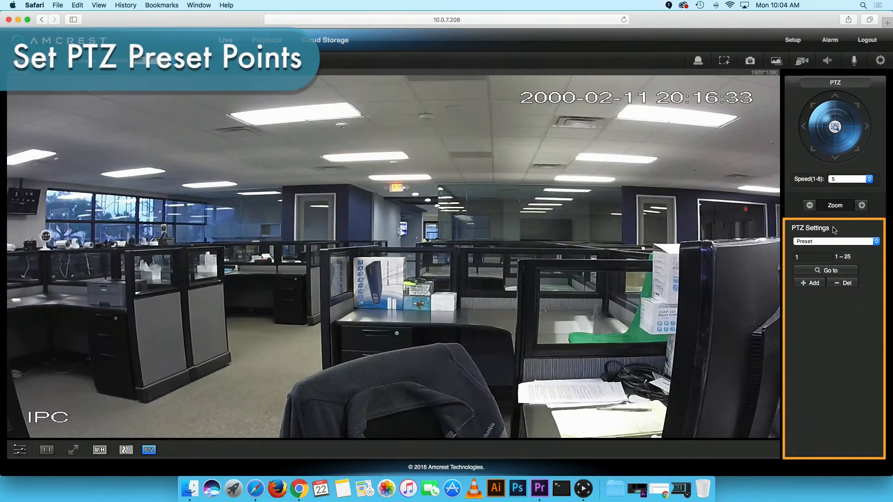
click(834, 241)
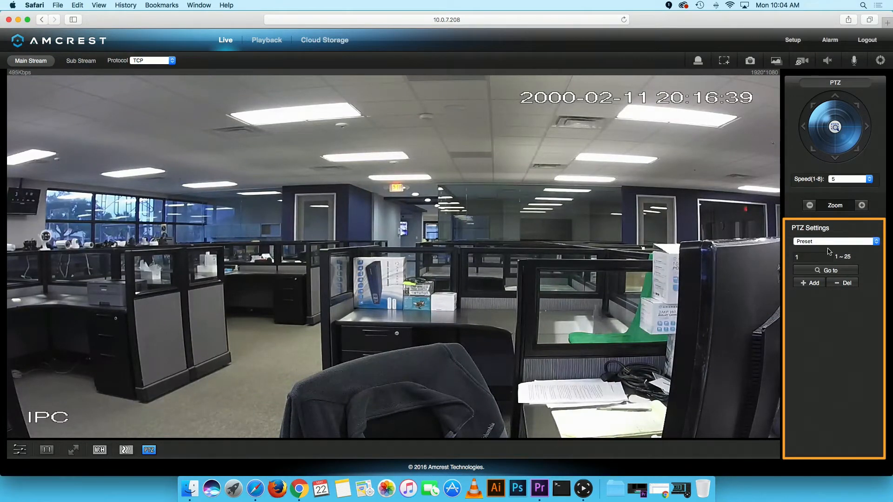
click(824, 256)
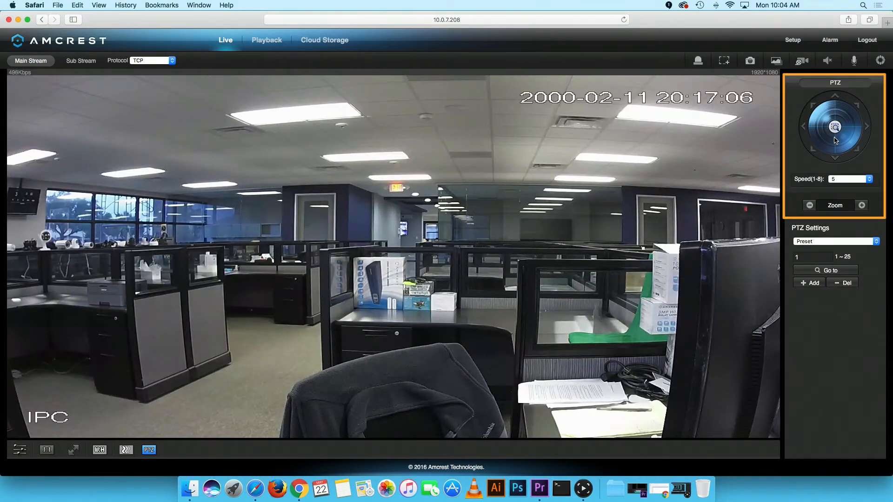
- Pan the camera to each side, then tilt it up and back down
click(834, 136)
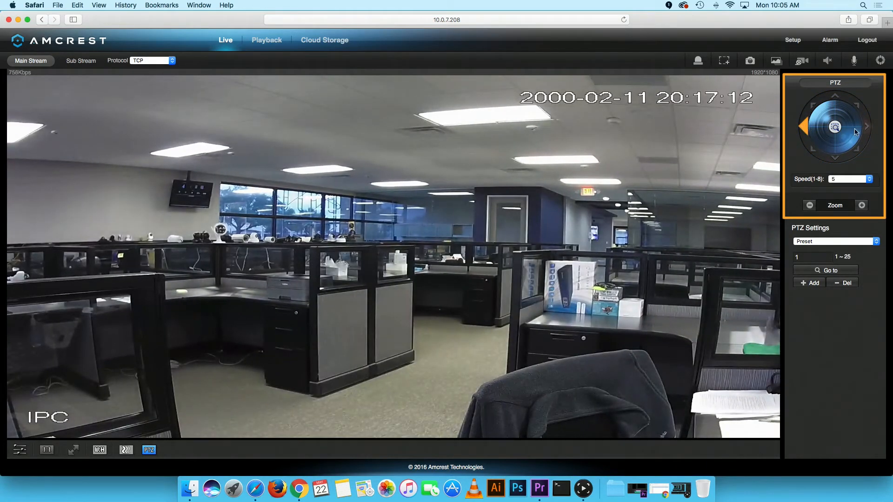
click(866, 127)
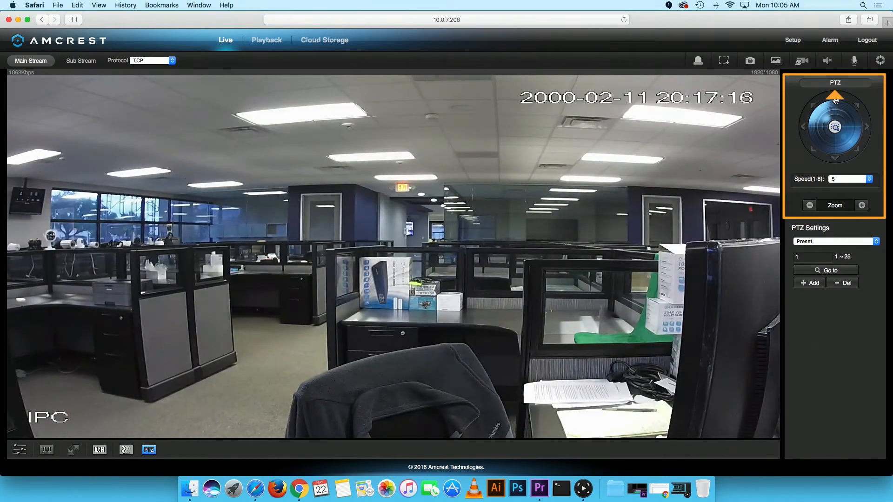
click(834, 97)
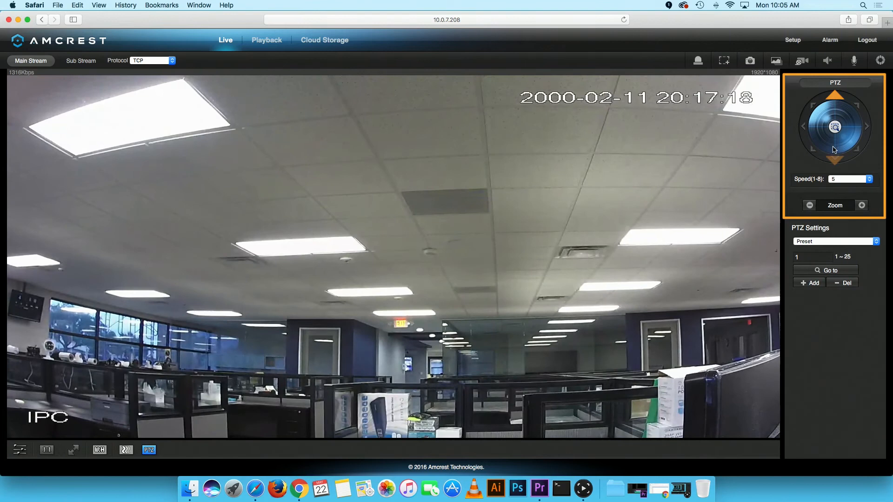
click(834, 147)
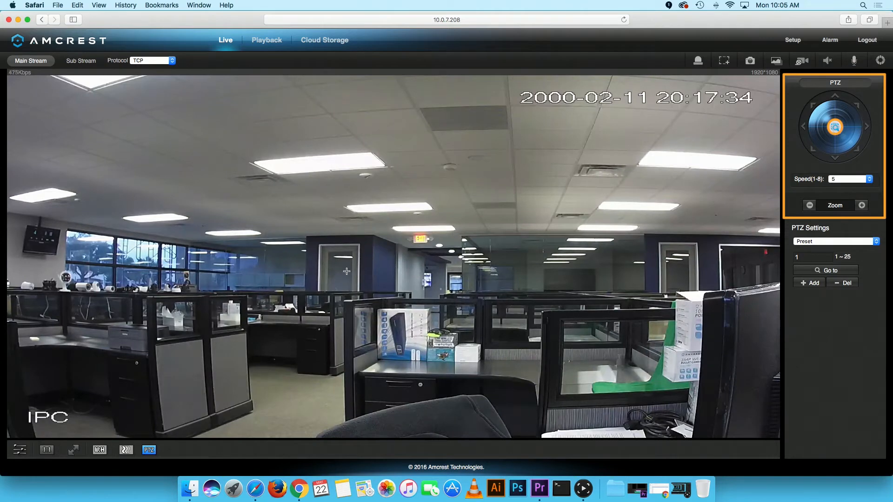
- Zoom in on the cubicles, then zoom back out
click(862, 205)
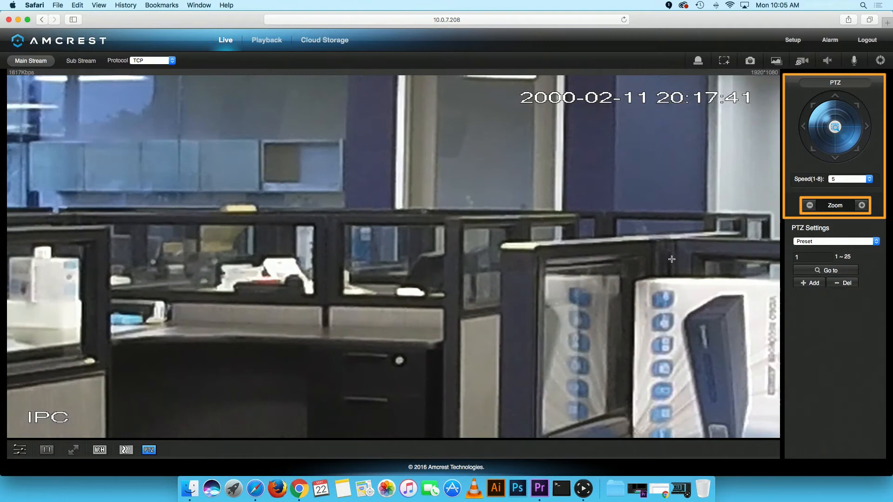
click(809, 206)
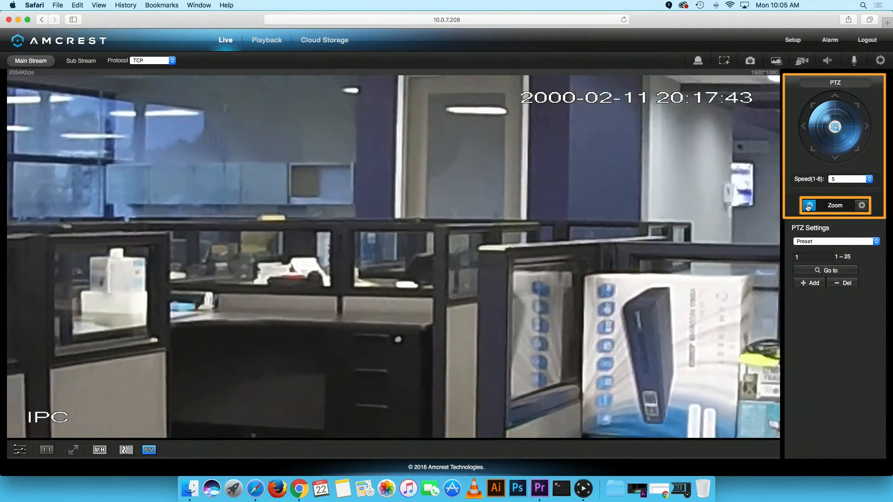
click(808, 205)
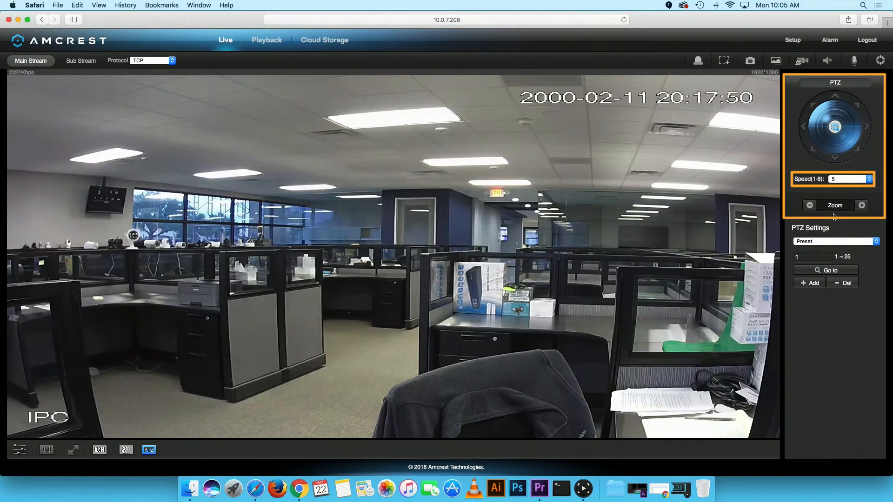
- Set movement speed to 5 and re-aim toward a back office corner as preset 3
click(867, 179)
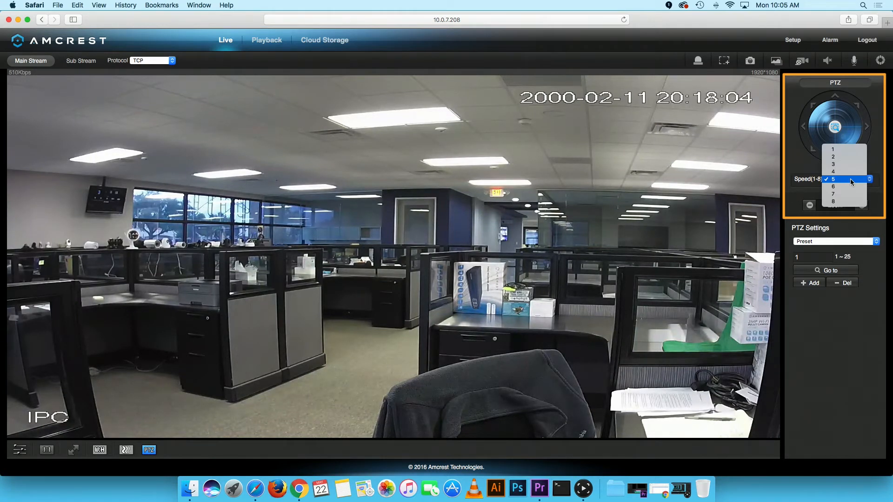
click(832, 179)
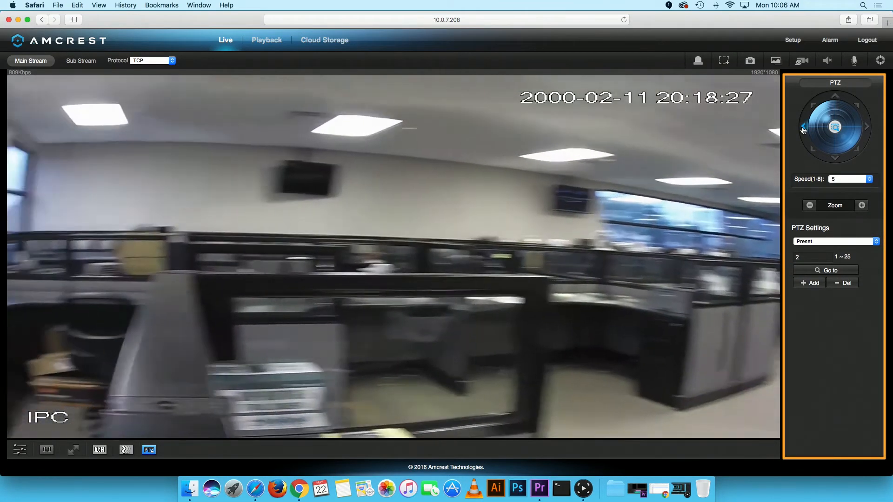
click(808, 283)
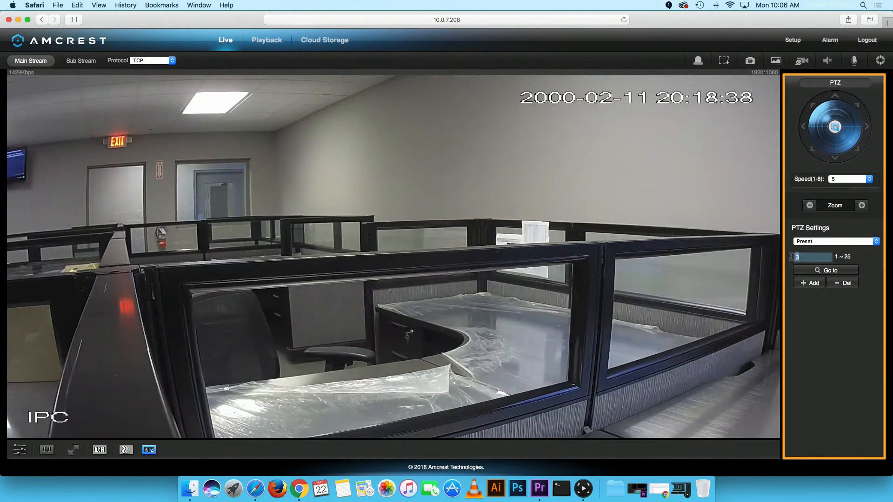
- Save presets 3 and 4, then return the camera to preset 1's office view
click(808, 283)
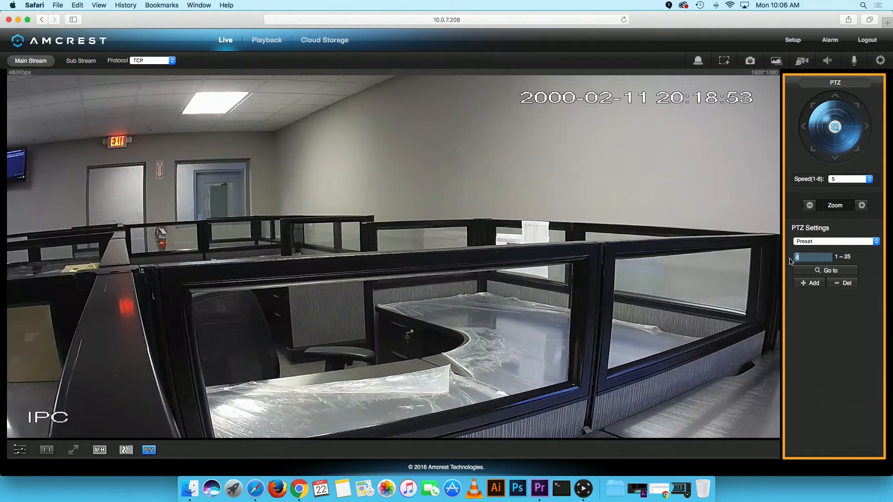
click(825, 270)
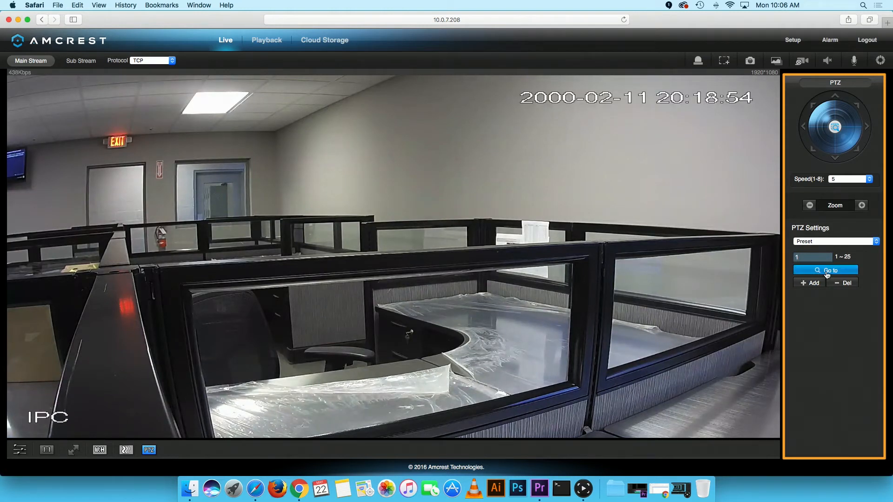
click(825, 269)
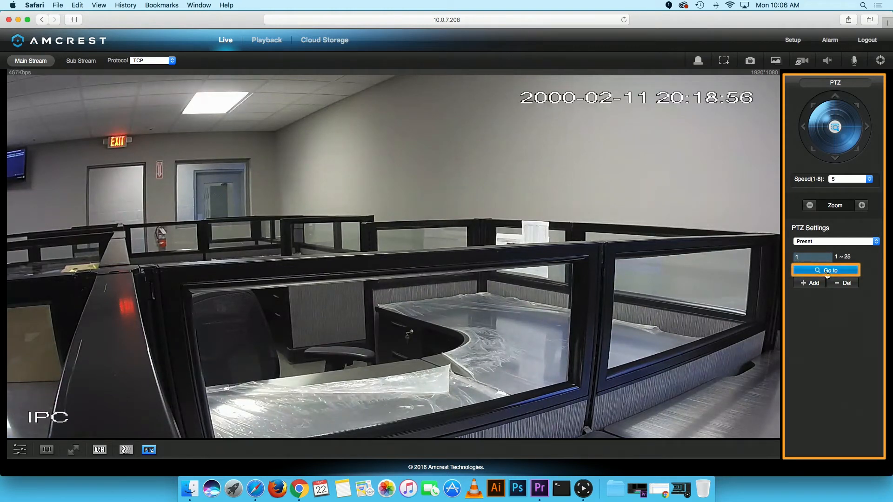
click(824, 270)
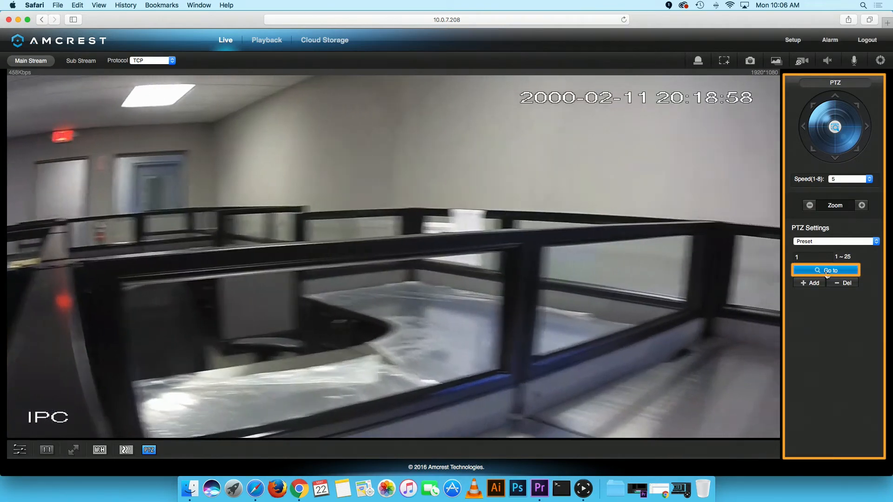
click(824, 271)
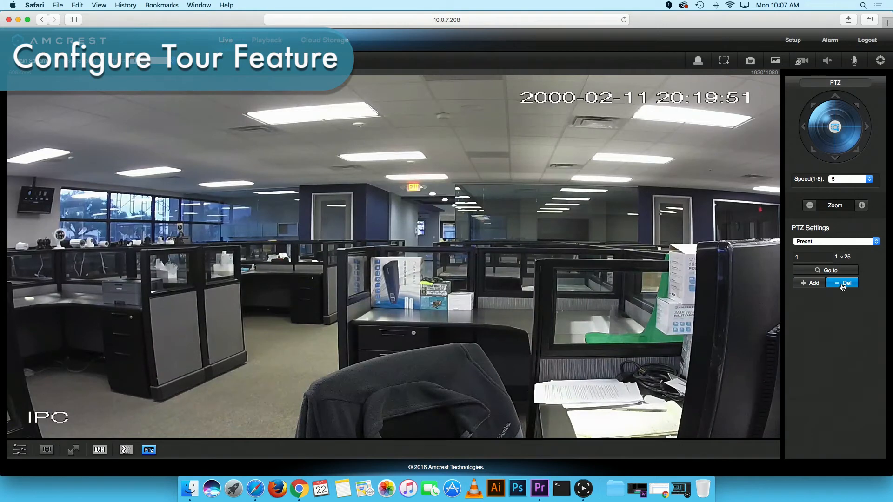
click(842, 282)
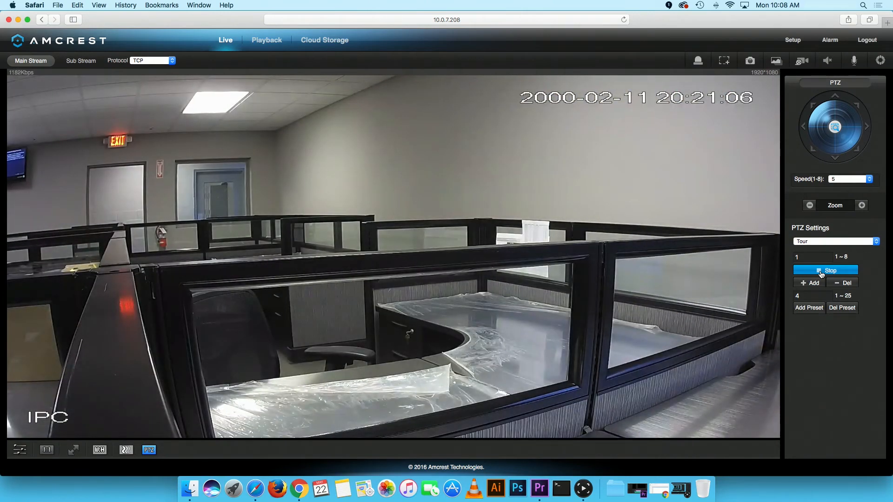
click(834, 241)
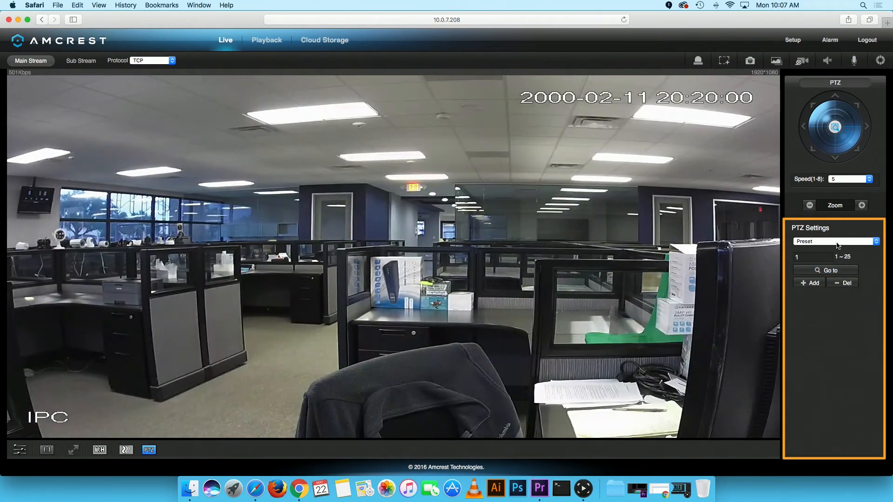
- Switch PTZ Settings to Tour and create tour 1
click(834, 244)
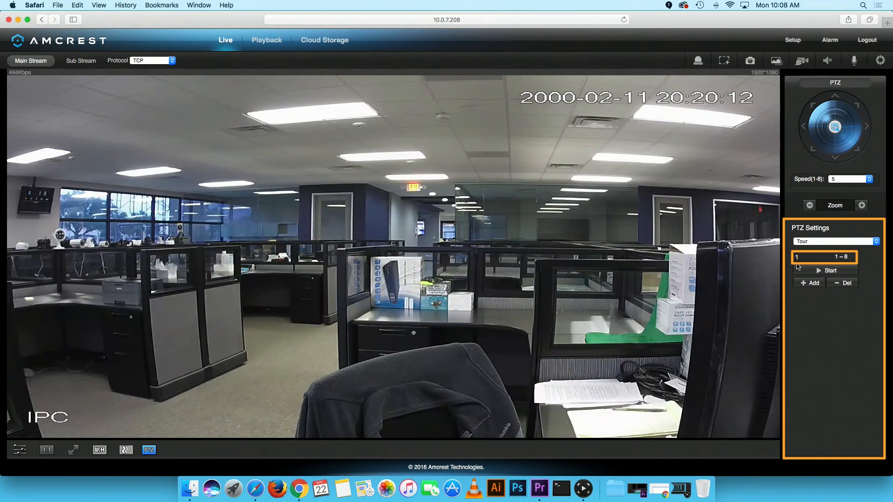
click(809, 283)
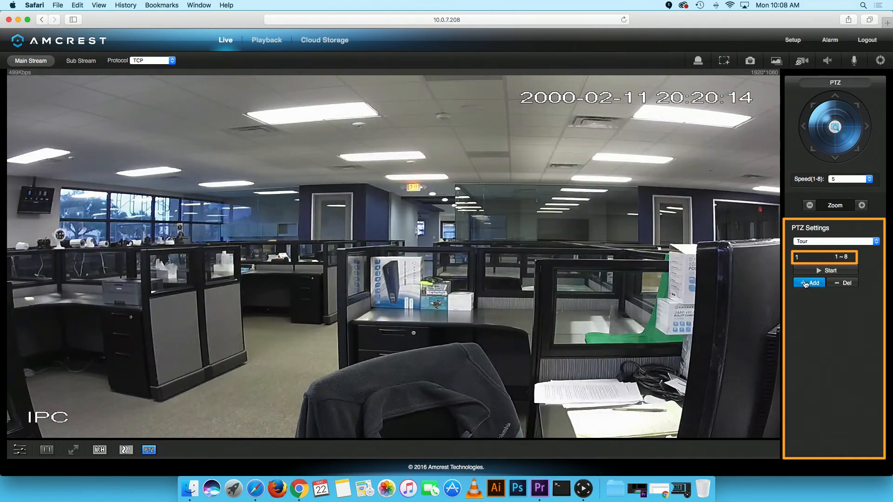
click(808, 283)
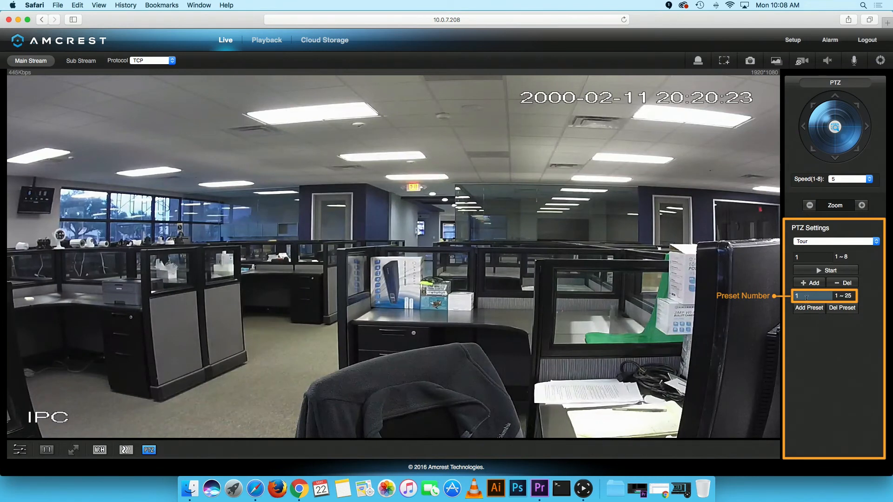
- Add presets 1 and 4 to tour 1
click(808, 307)
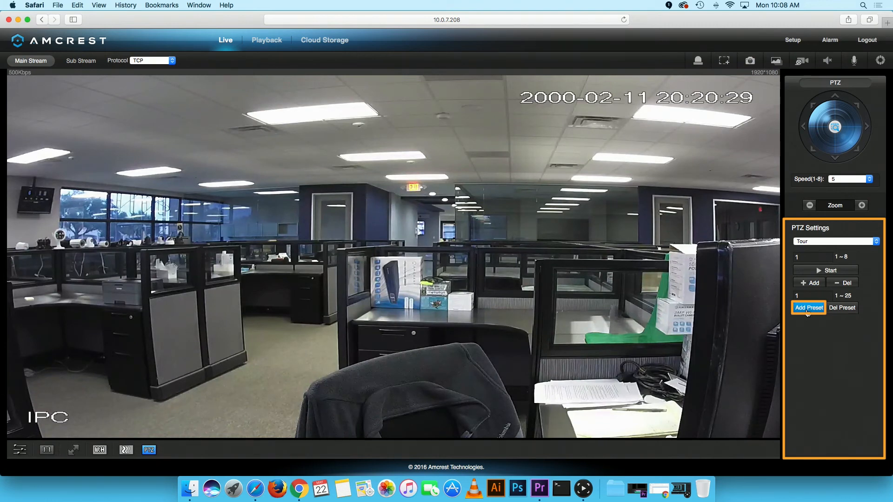
click(811, 295)
text(4)
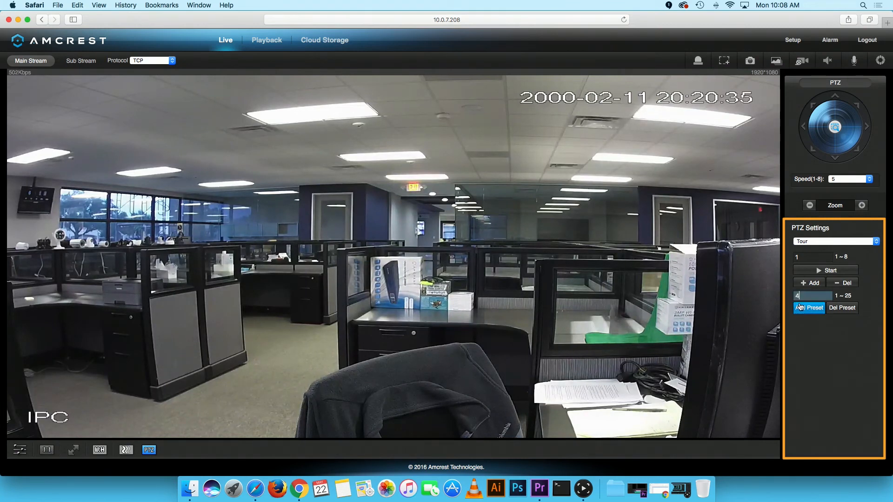
click(808, 307)
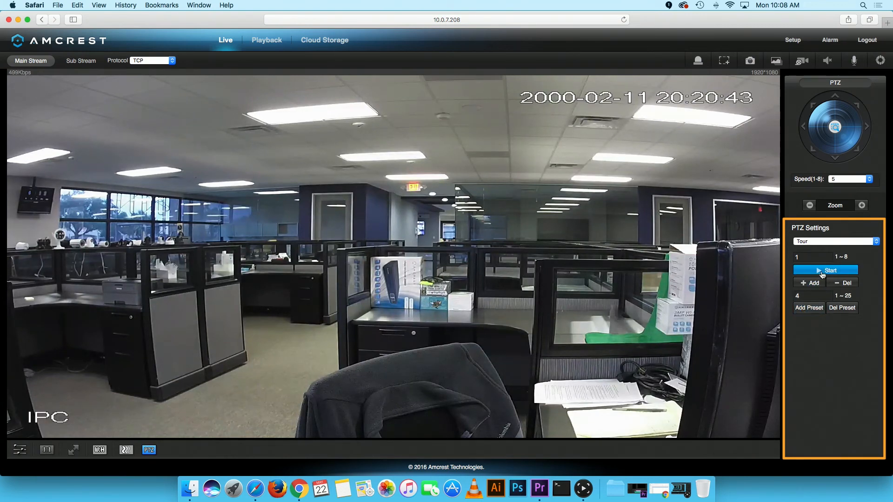
click(825, 270)
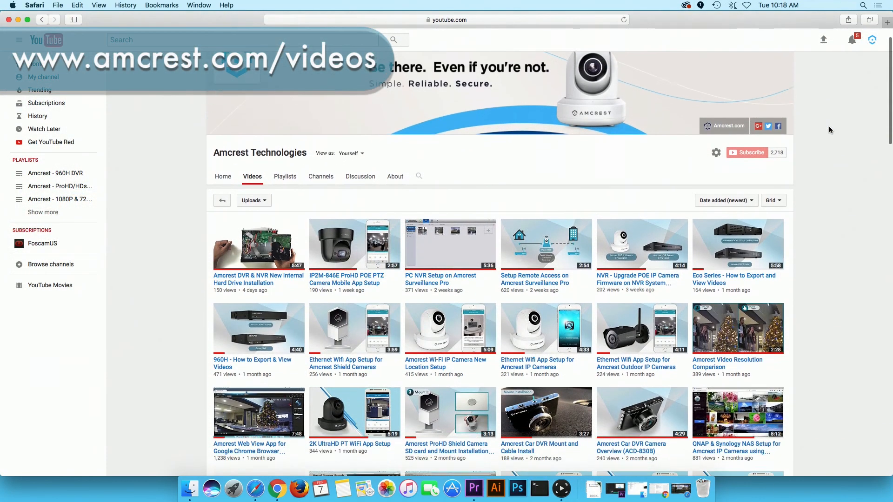
scroll(down, 3)
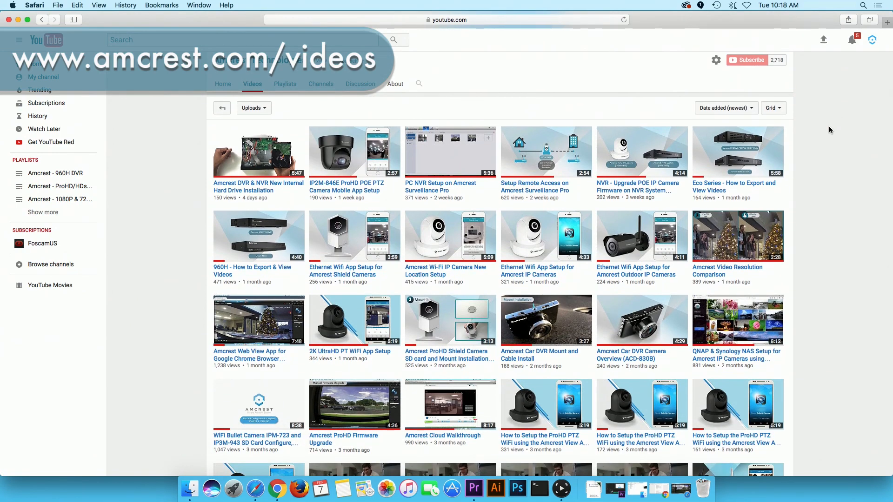
scroll(down, 3)
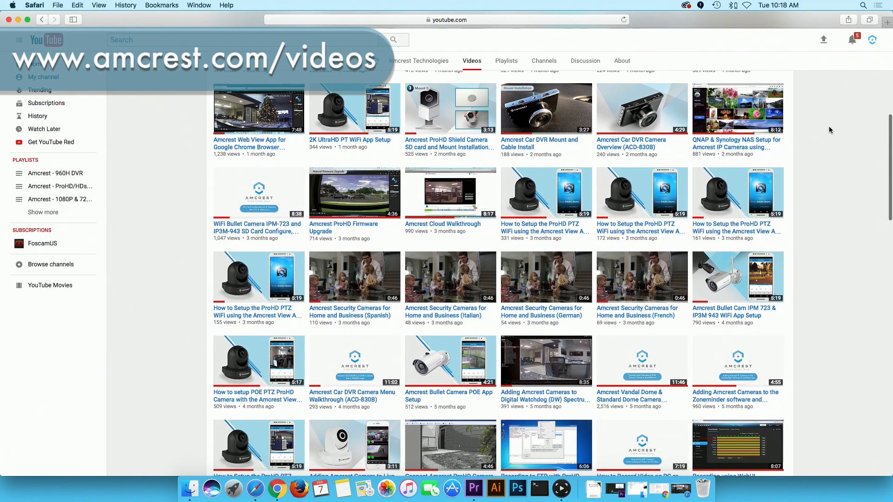